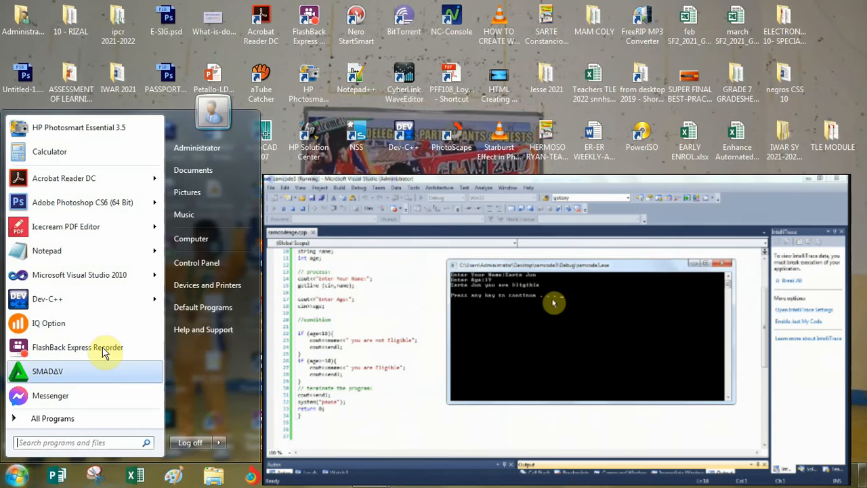
pyautogui.moveTo(79, 274)
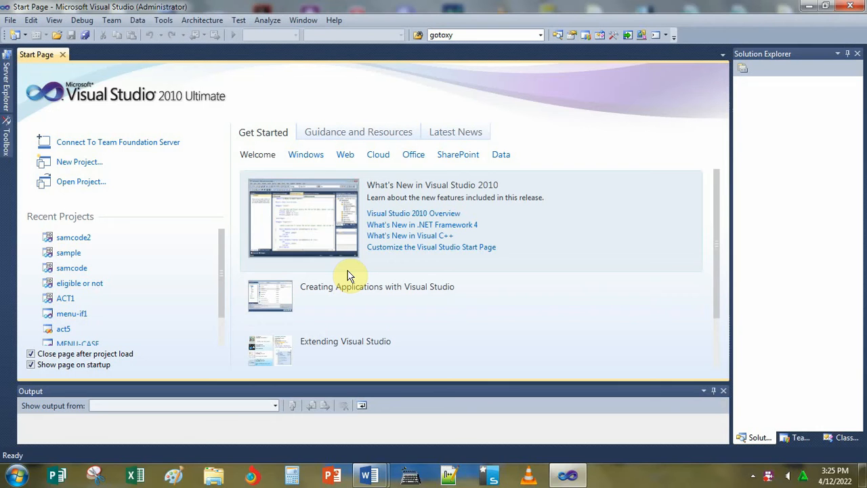
pyautogui.moveTo(95, 177)
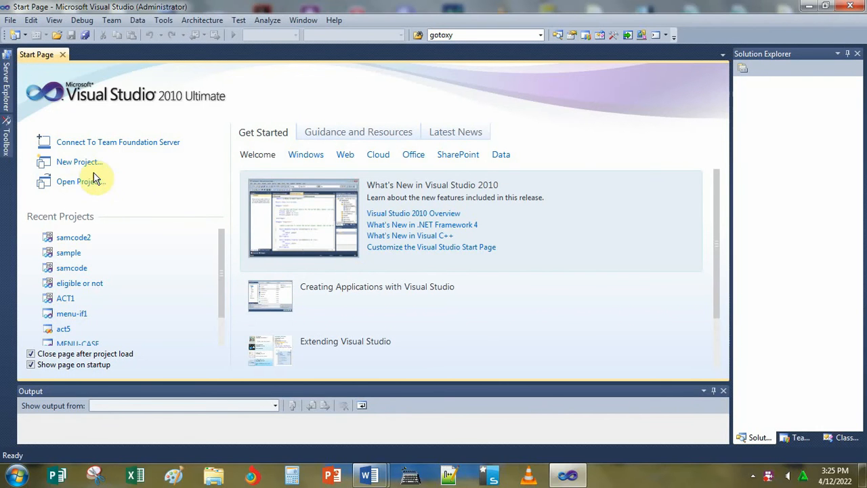
# Step: Create an empty Visual C++ project named samcode3 saved on the Desktop
pyautogui.click(78, 161)
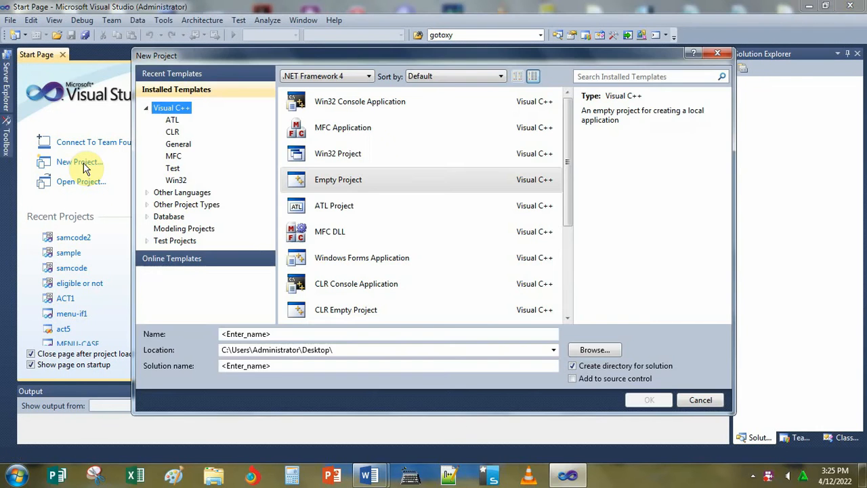
pyautogui.moveTo(291, 178)
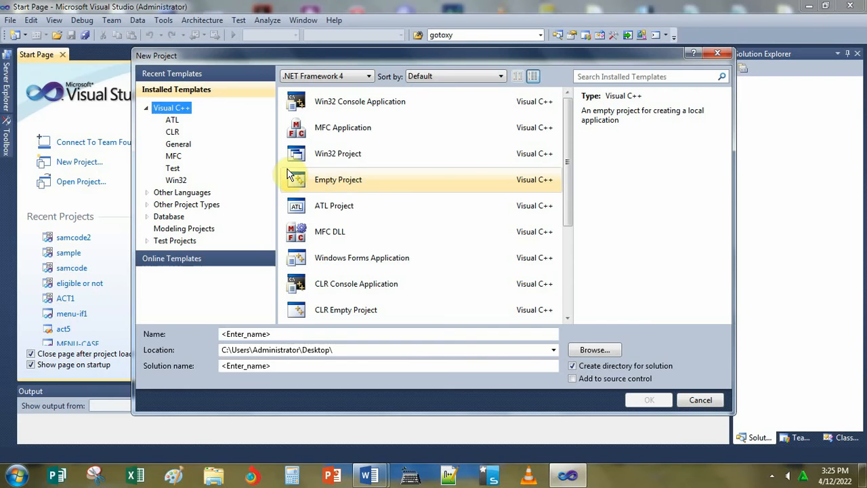
pyautogui.click(339, 178)
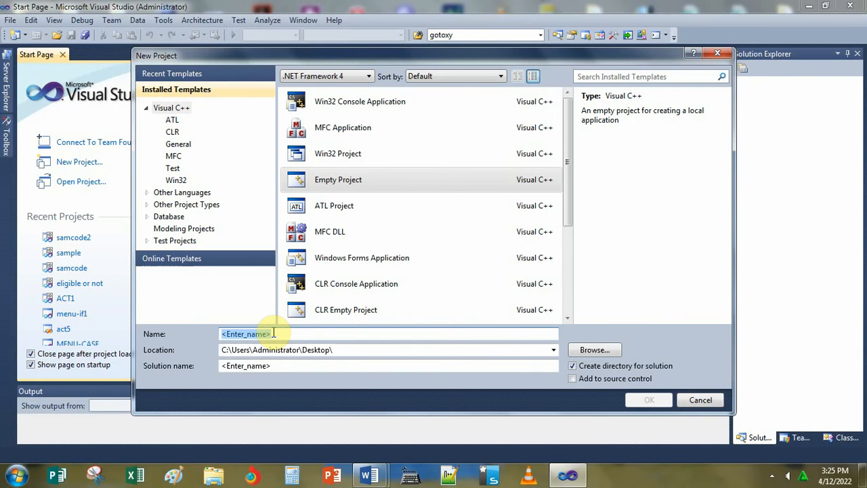
pyautogui.write('sam')
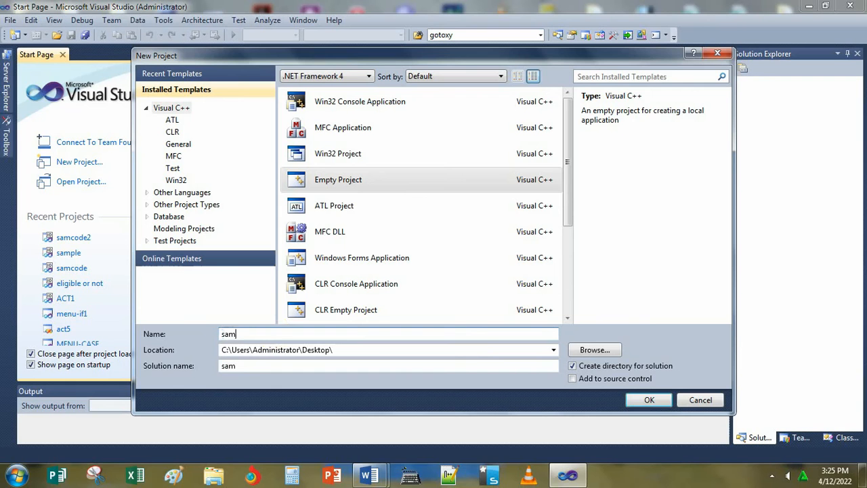
pyautogui.write('code3')
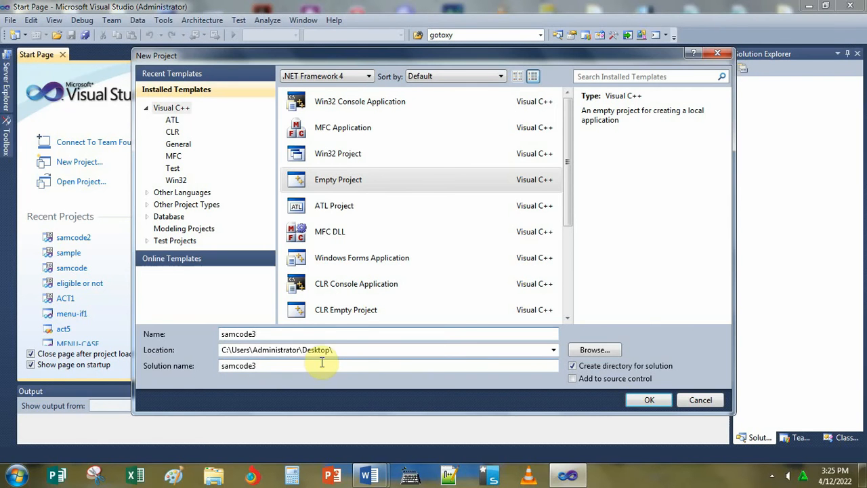
pyautogui.moveTo(390, 350)
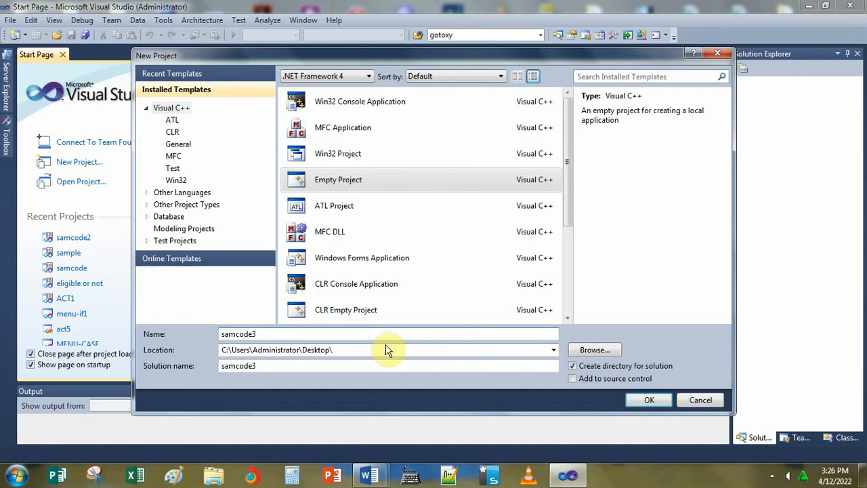
pyautogui.click(647, 399)
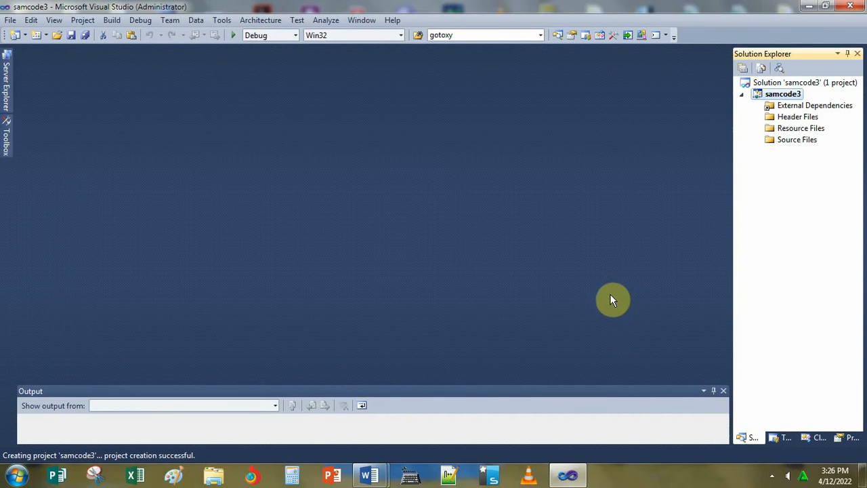
pyautogui.moveTo(796, 139)
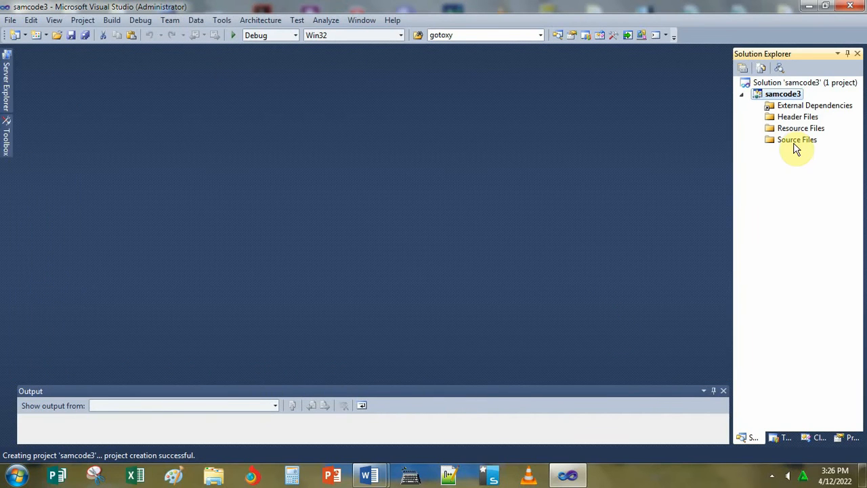
# Step: Add a new C++ source file samcodeage.cpp under Source Files and open it for editing
pyautogui.rightClick(797, 139)
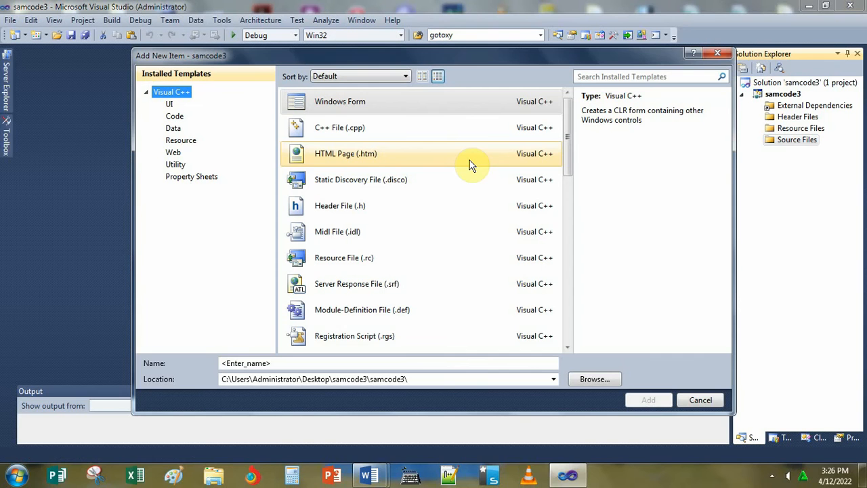
pyautogui.moveTo(332, 127)
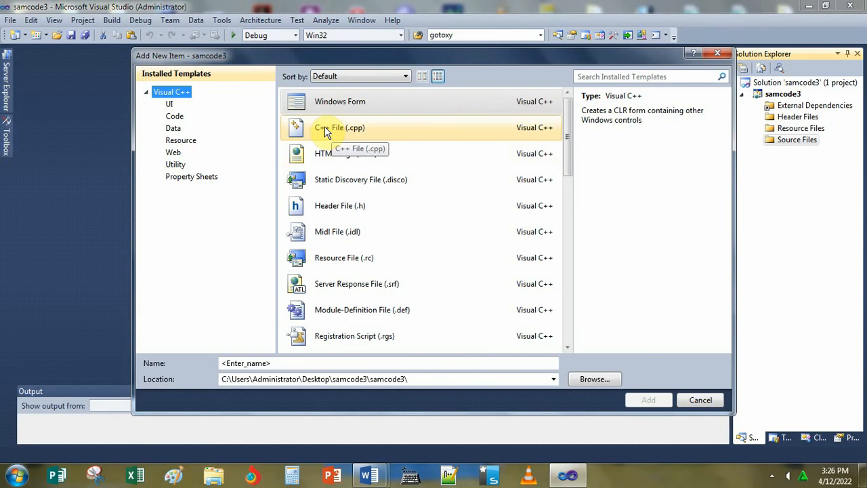
pyautogui.click(339, 127)
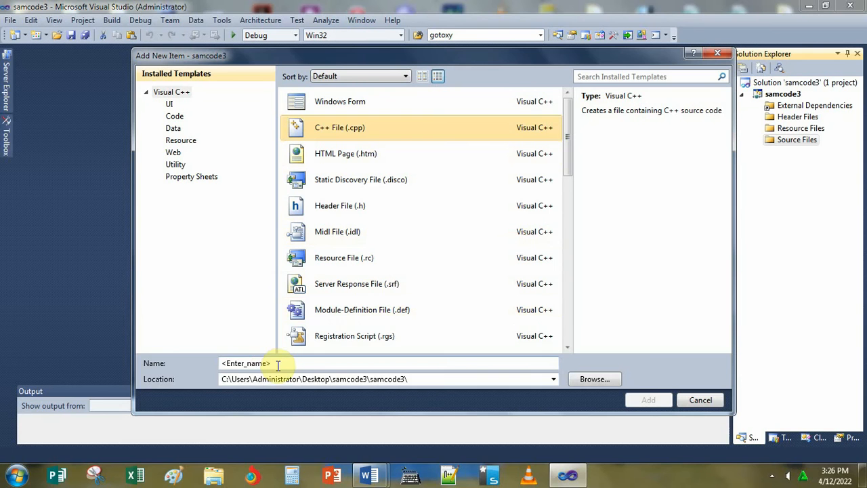
pyautogui.click(247, 363)
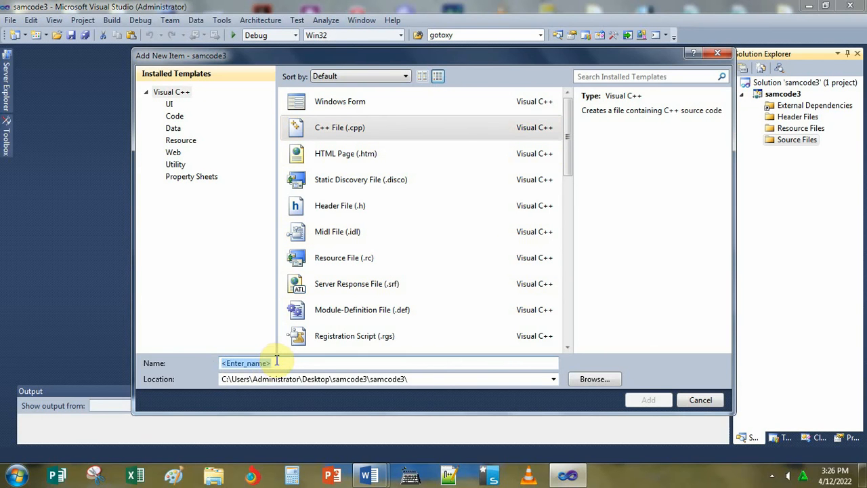
pyautogui.write('samcode')
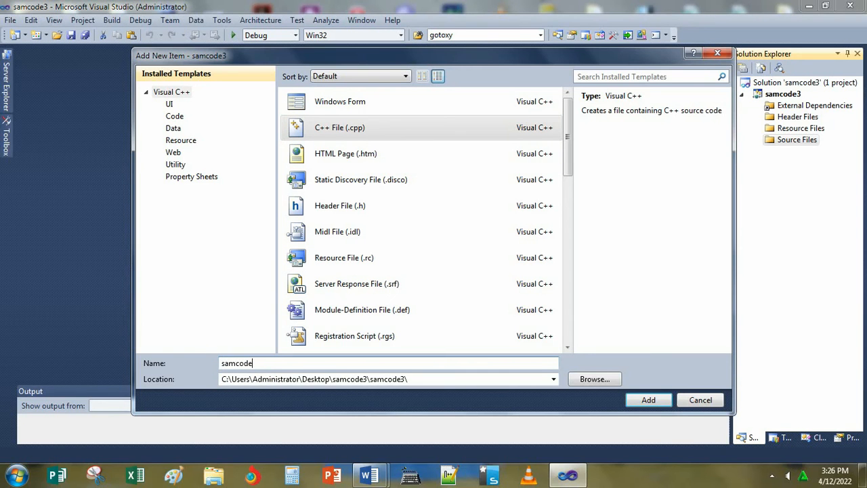
pyautogui.write('a')
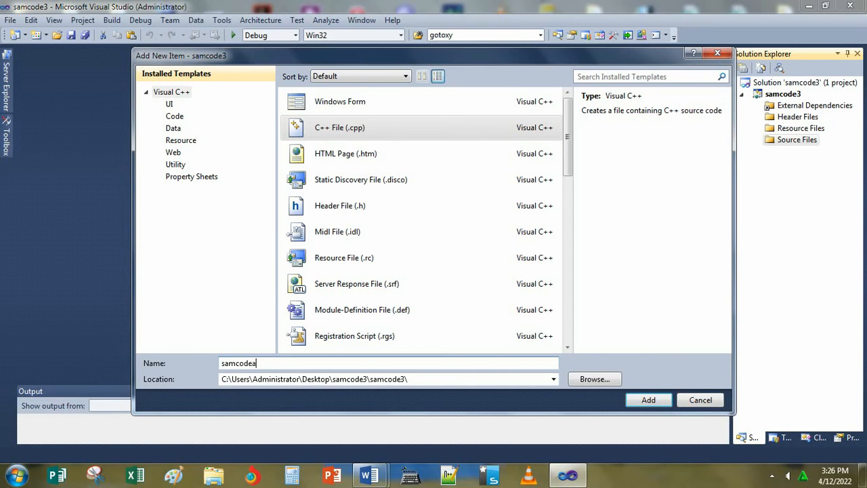
pyautogui.write('ge')
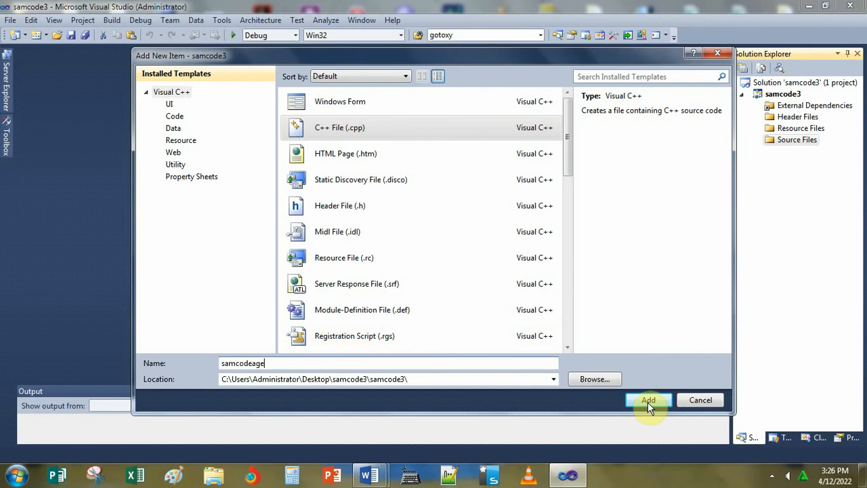
pyautogui.click(647, 400)
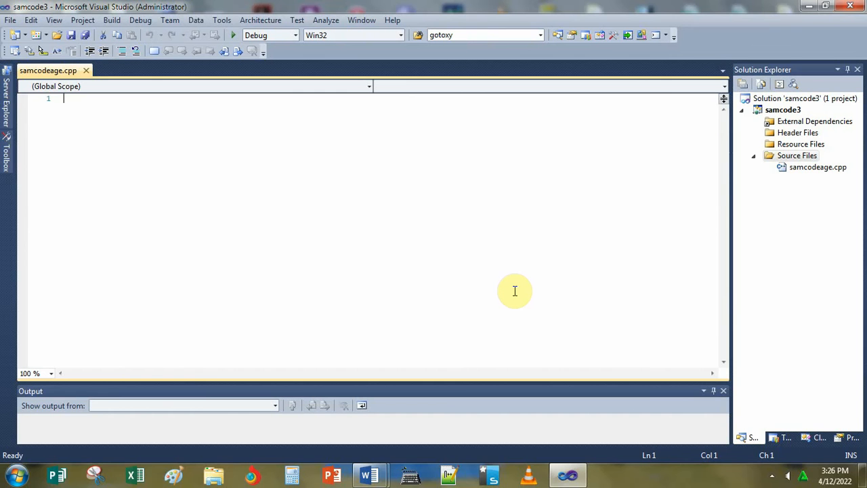
pyautogui.moveTo(498, 284)
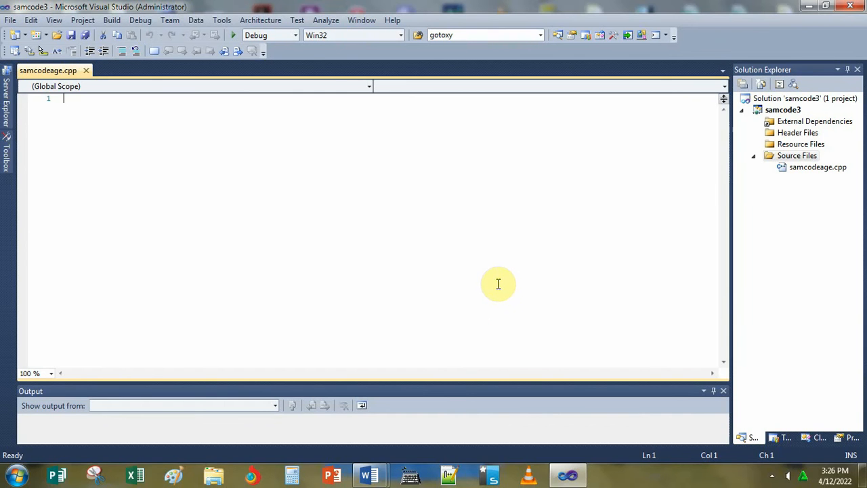
# Step: Copy the age-eligibility C++ program from the Word document and paste it into samcodeage.cpp
pyautogui.click(368, 474)
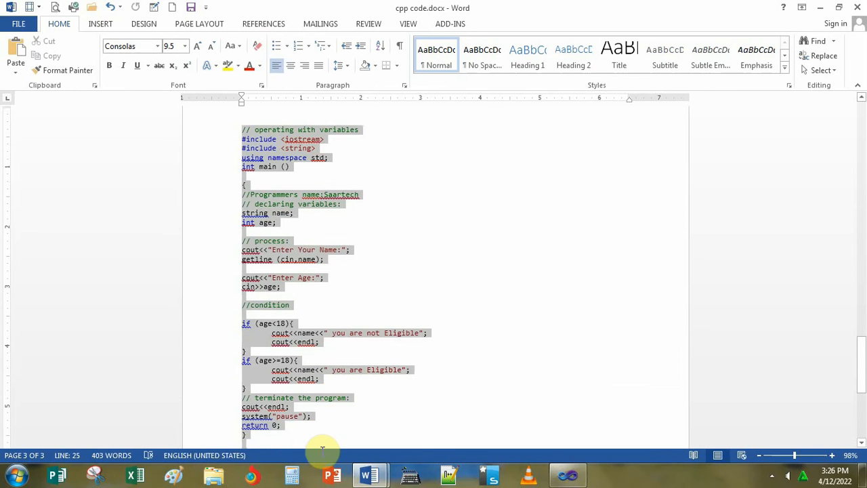
pyautogui.rightClick(281, 268)
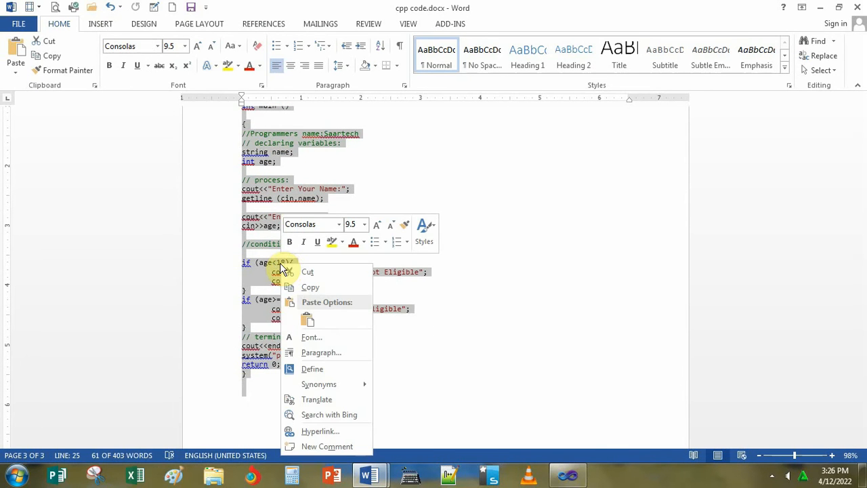
pyautogui.click(517, 403)
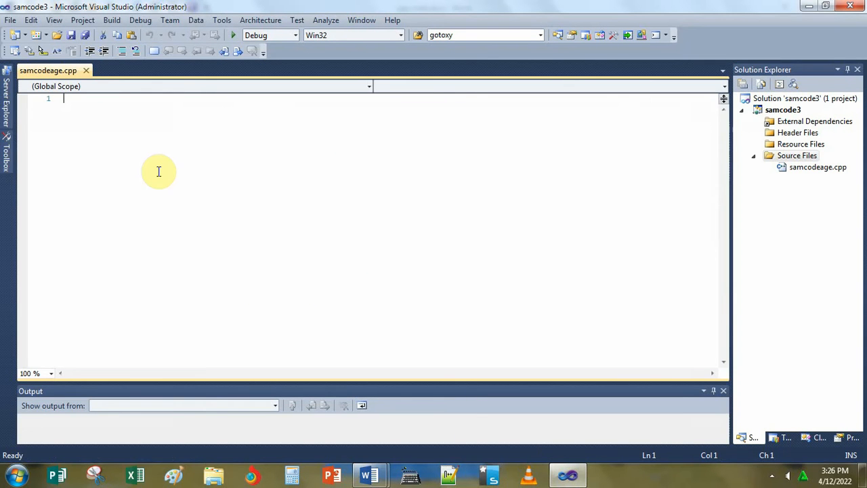
pyautogui.rightClick(159, 170)
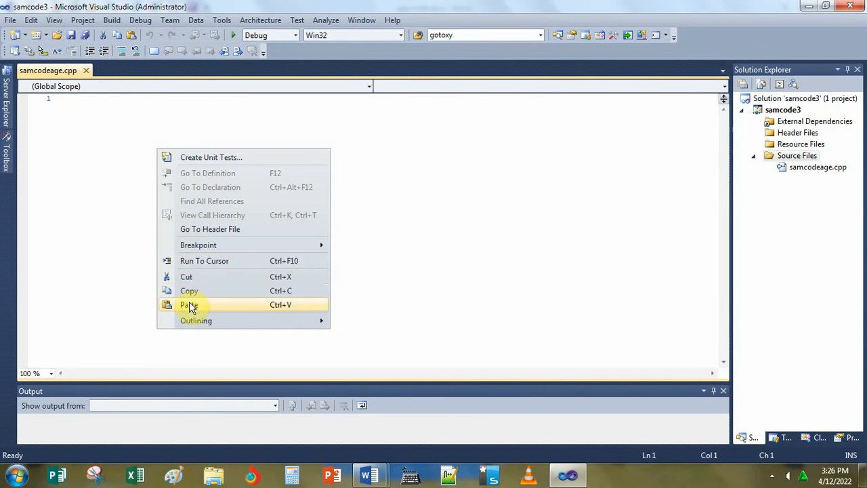
pyautogui.click(189, 303)
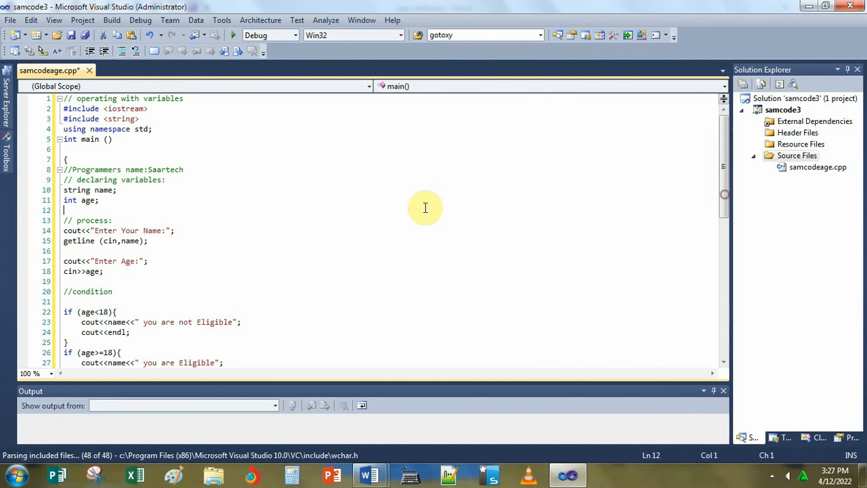
pyautogui.moveTo(295, 203)
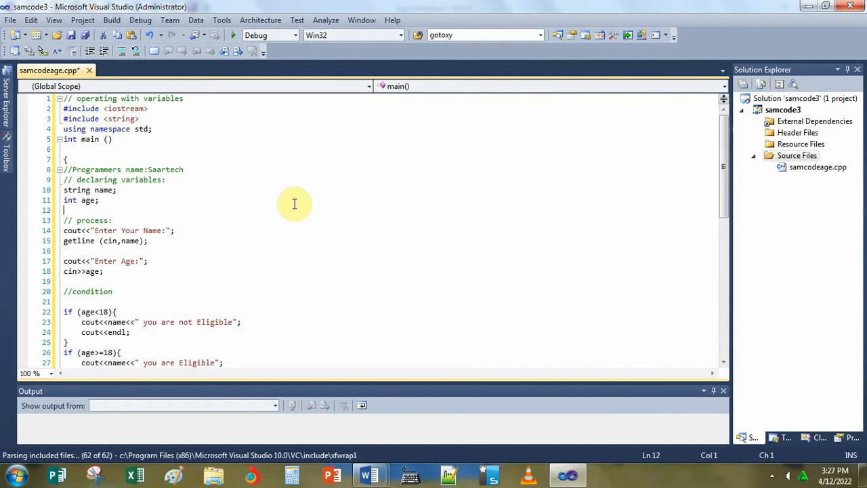
pyautogui.moveTo(284, 176)
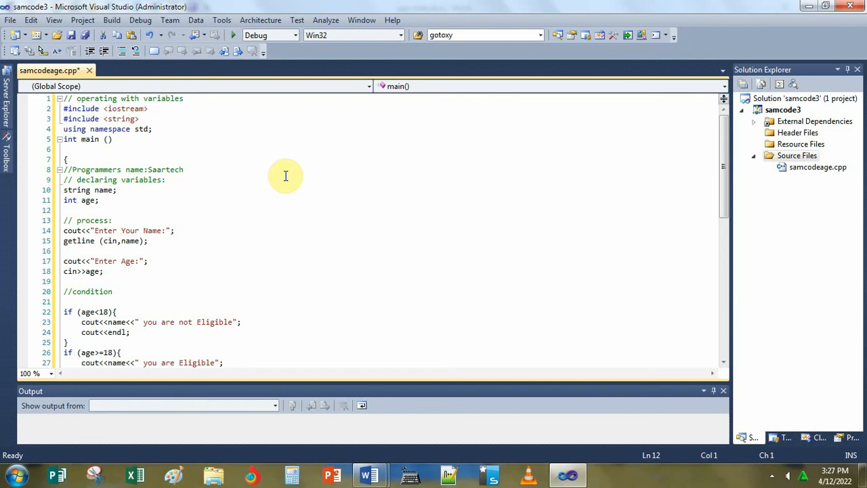
pyautogui.moveTo(271, 177)
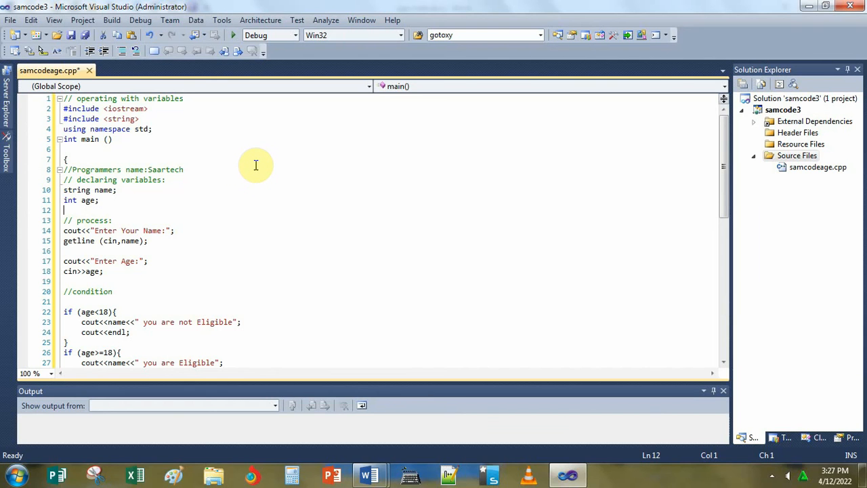
pyautogui.moveTo(252, 168)
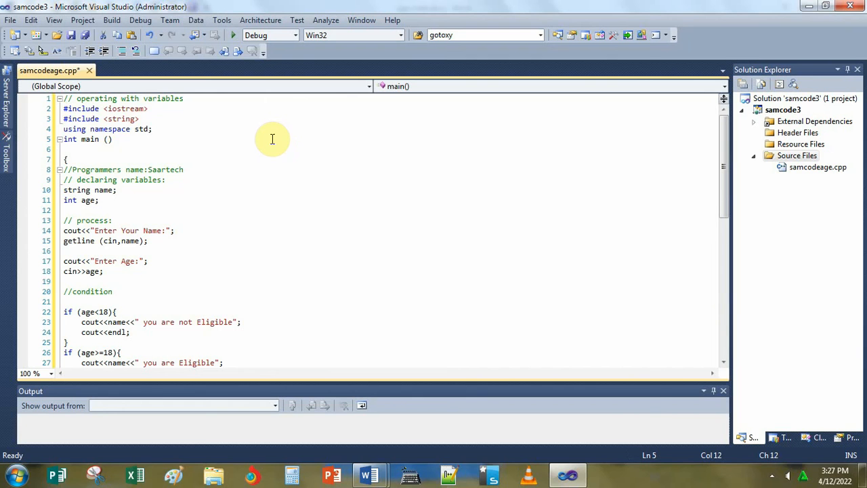
pyautogui.moveTo(260, 156)
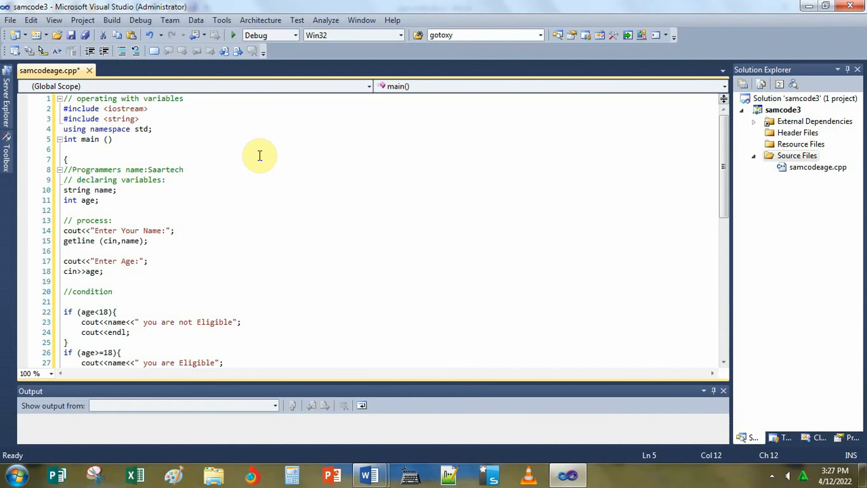
pyautogui.moveTo(260, 160)
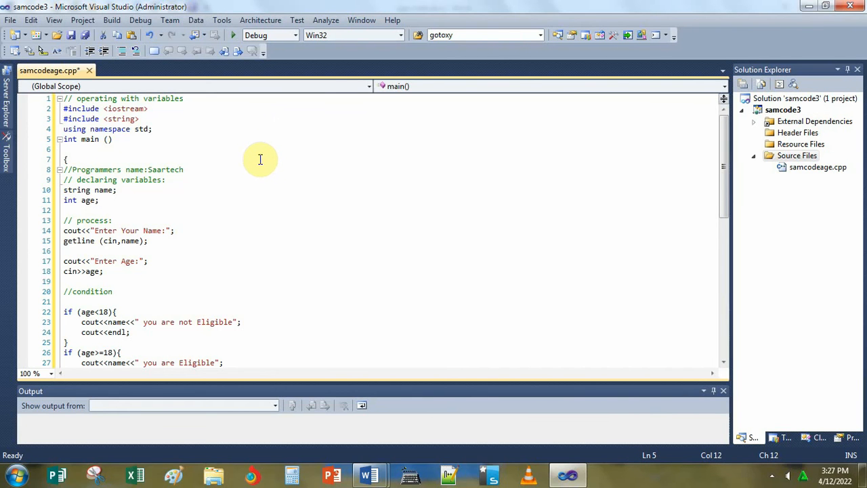
pyautogui.moveTo(251, 157)
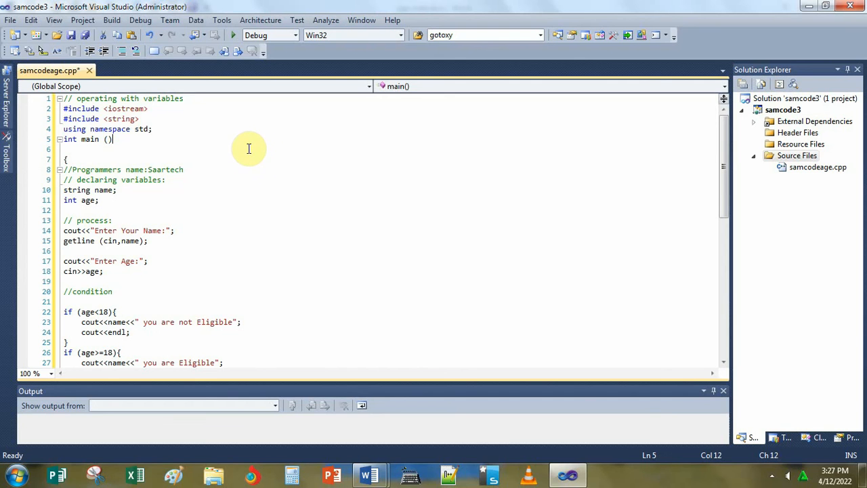
pyautogui.moveTo(87, 119)
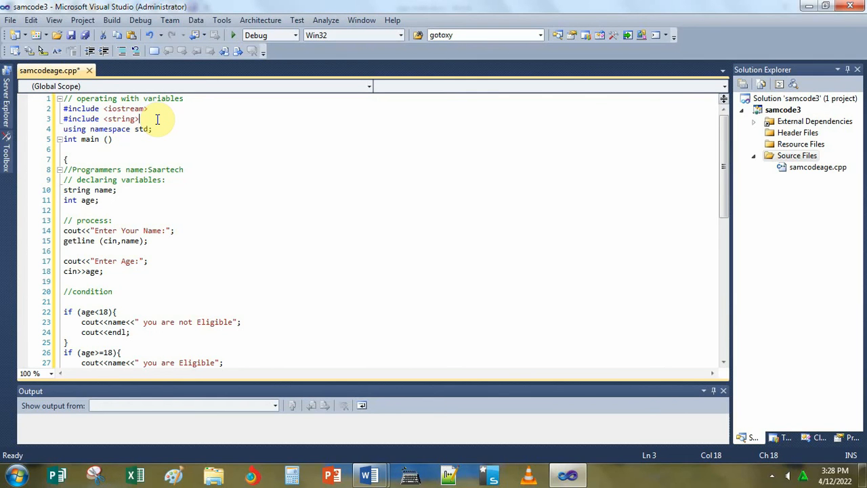
pyautogui.moveTo(159, 120)
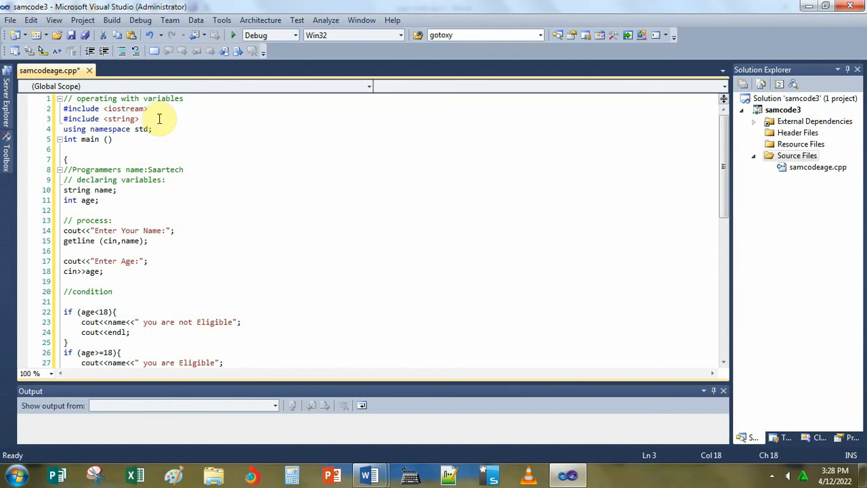
pyautogui.moveTo(209, 127)
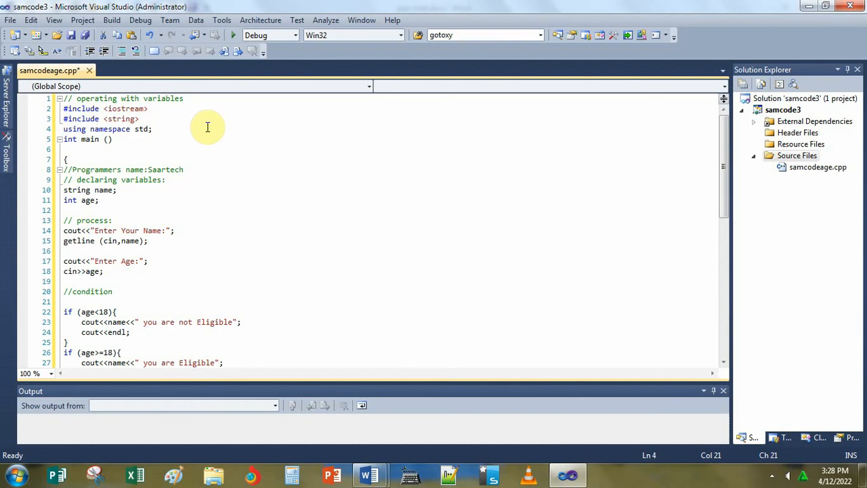
pyautogui.moveTo(192, 127)
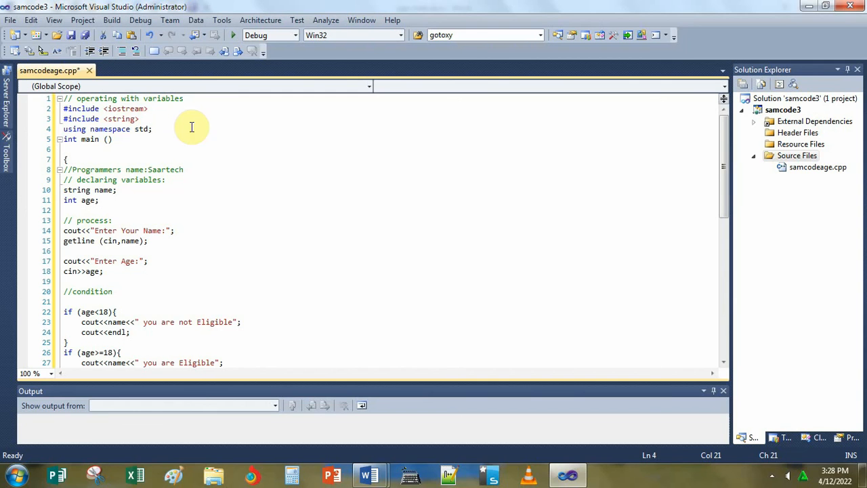
pyautogui.moveTo(206, 148)
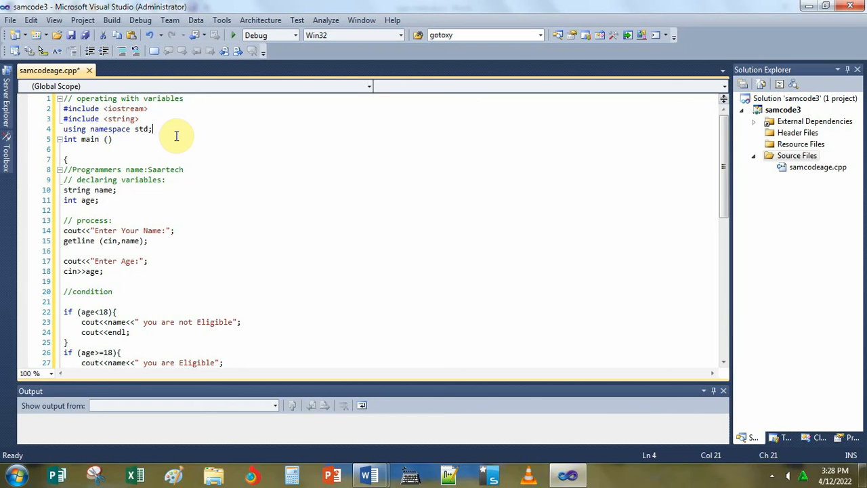
pyautogui.doubleClick(141, 128)
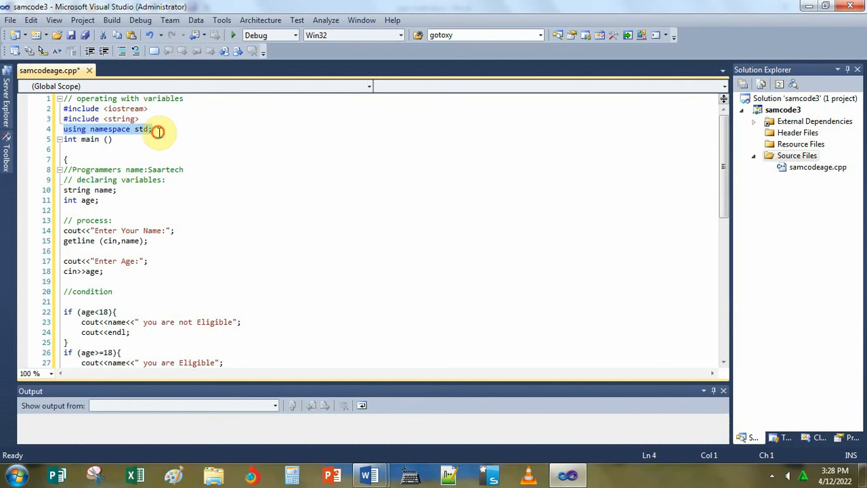
pyautogui.click(116, 189)
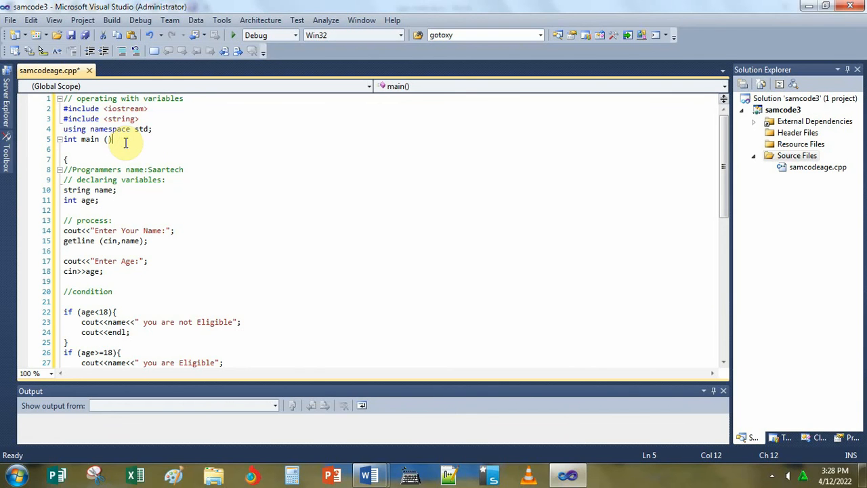
pyautogui.moveTo(227, 198)
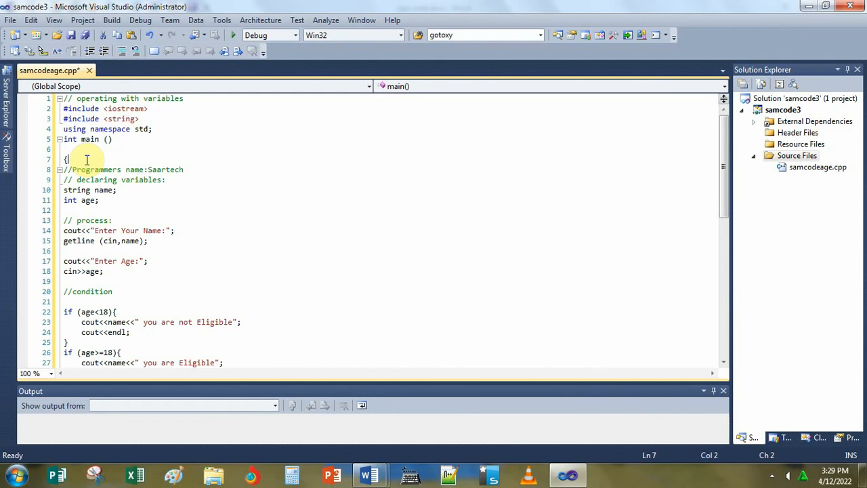
pyautogui.scroll(-3)
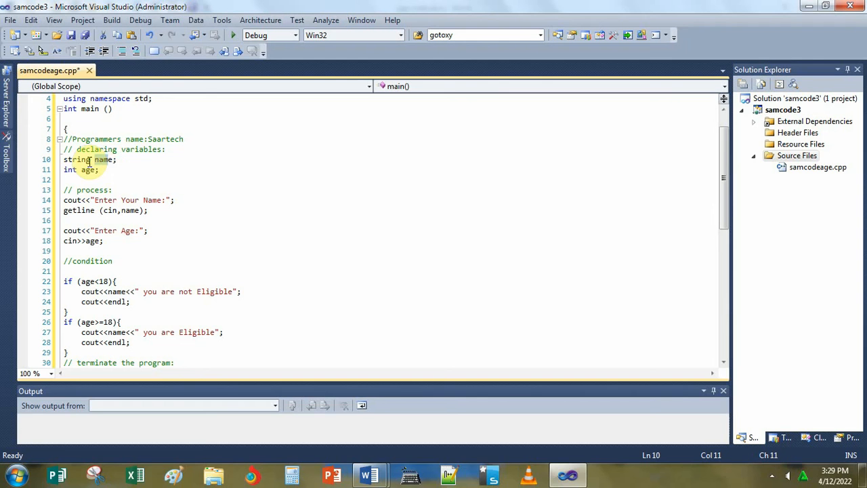
pyautogui.click(89, 160)
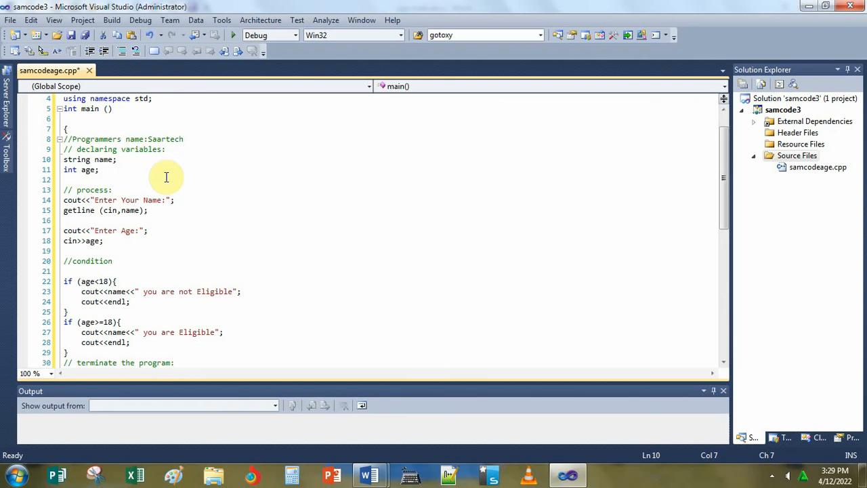
pyautogui.moveTo(165, 168)
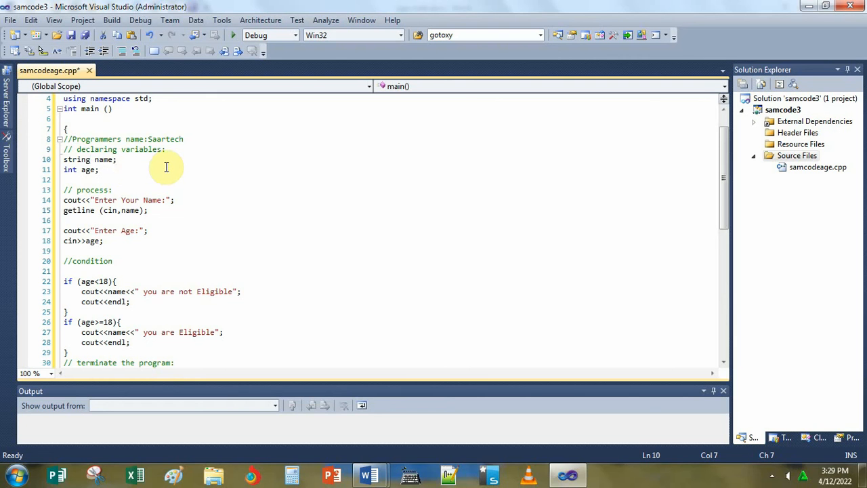
pyautogui.moveTo(170, 173)
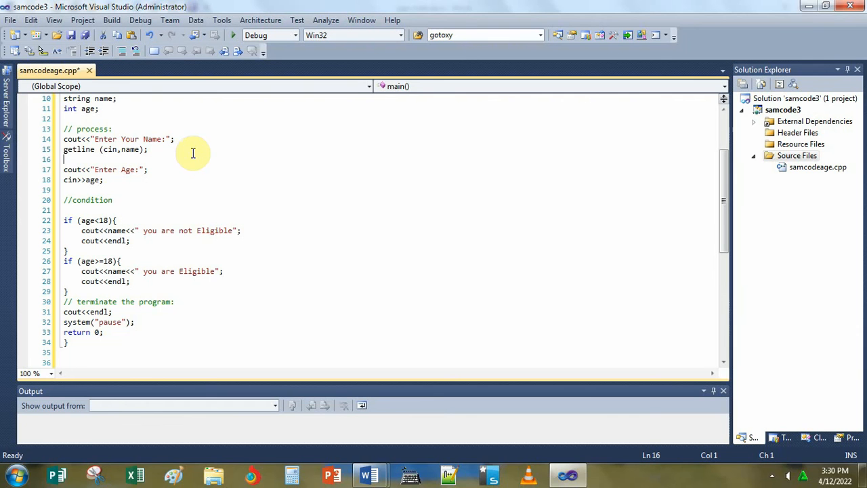
pyautogui.moveTo(182, 165)
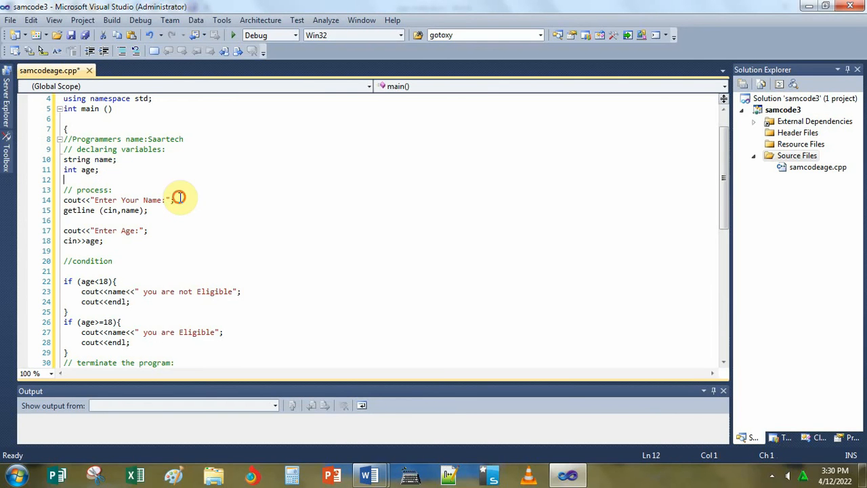
pyautogui.click(174, 199)
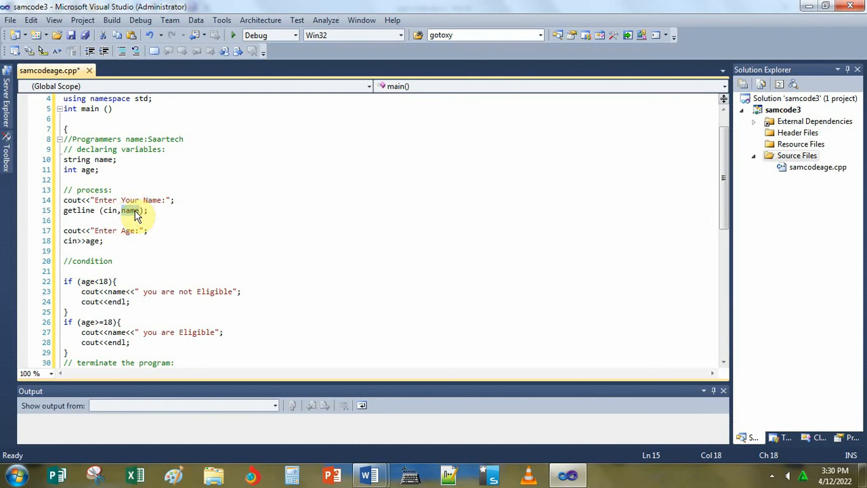
pyautogui.moveTo(119, 184)
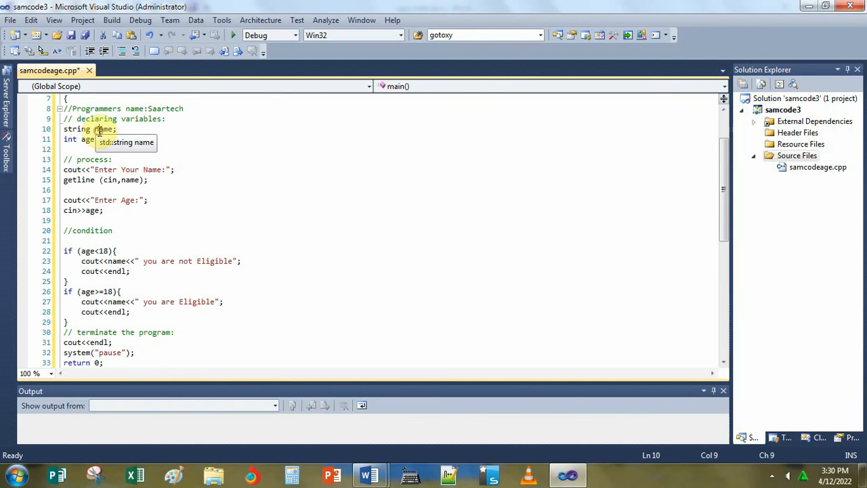
pyautogui.click(125, 179)
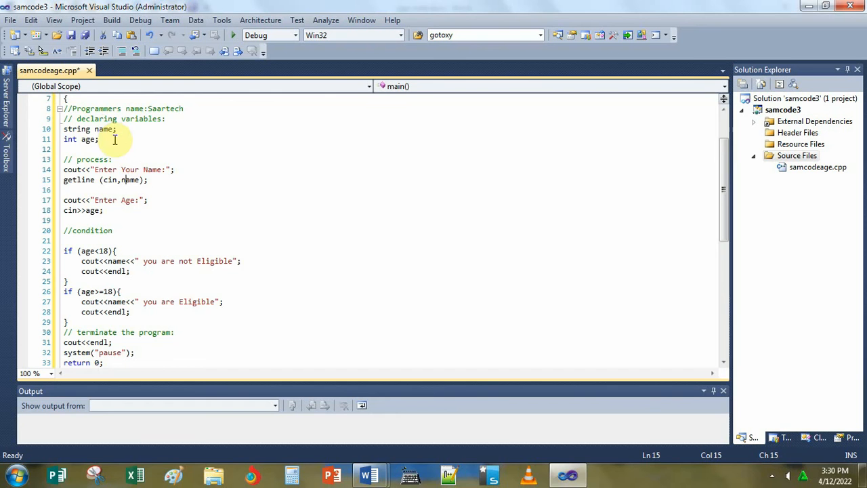
pyautogui.scroll(-3)
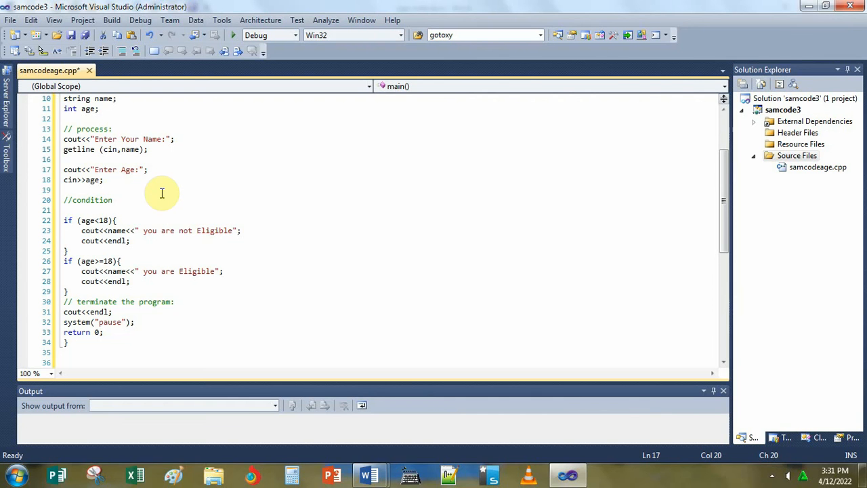
pyautogui.click(146, 170)
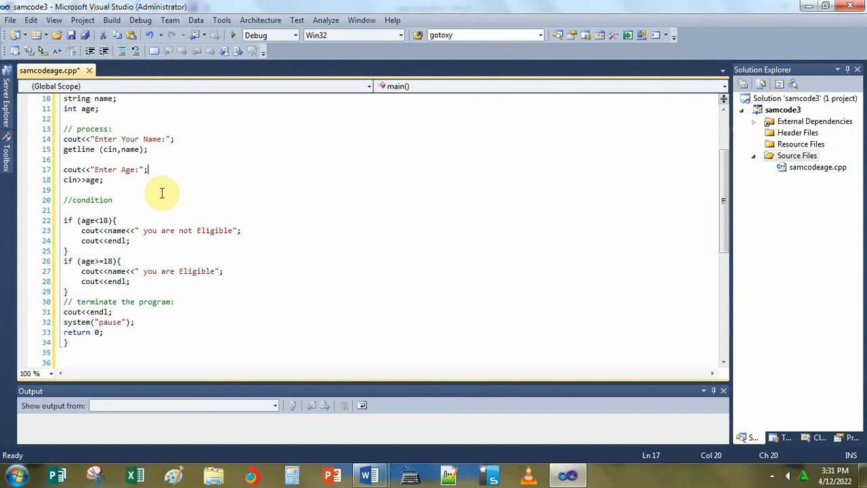
pyautogui.moveTo(92, 179)
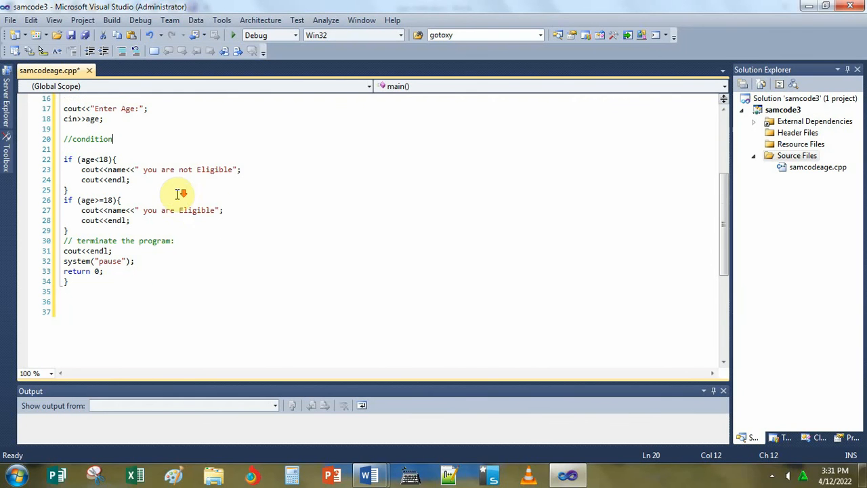
pyautogui.moveTo(244, 220)
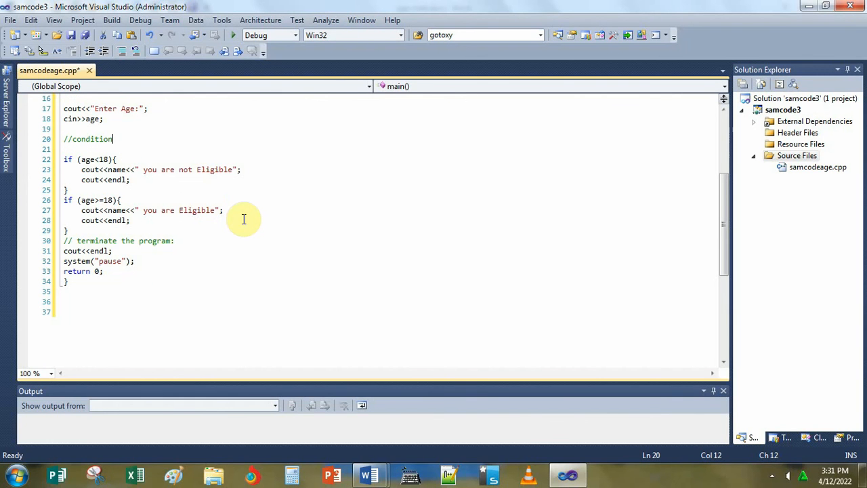
pyautogui.moveTo(241, 222)
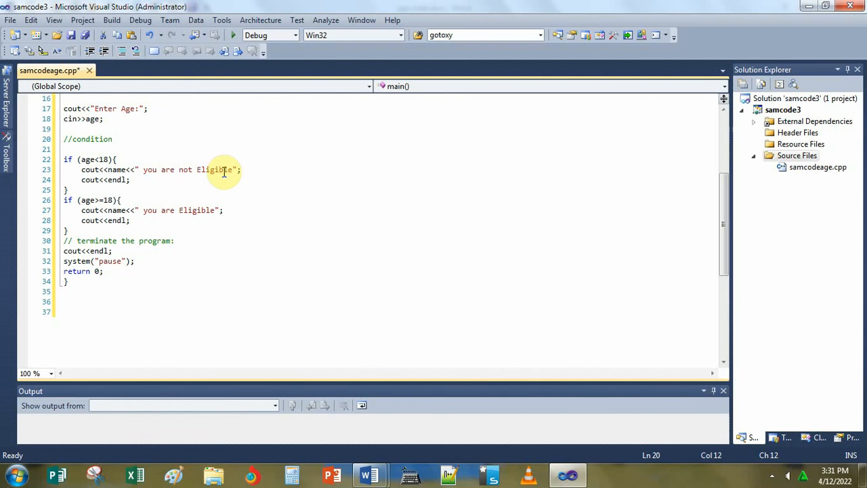
pyautogui.moveTo(220, 169)
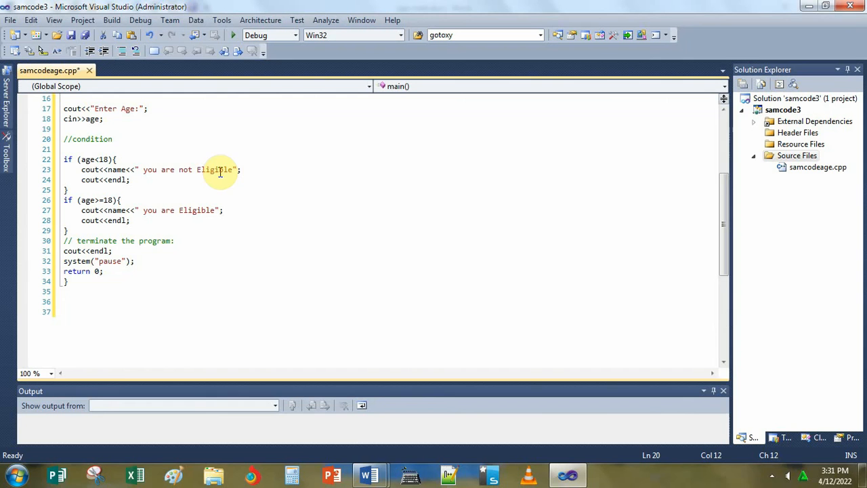
pyautogui.moveTo(243, 184)
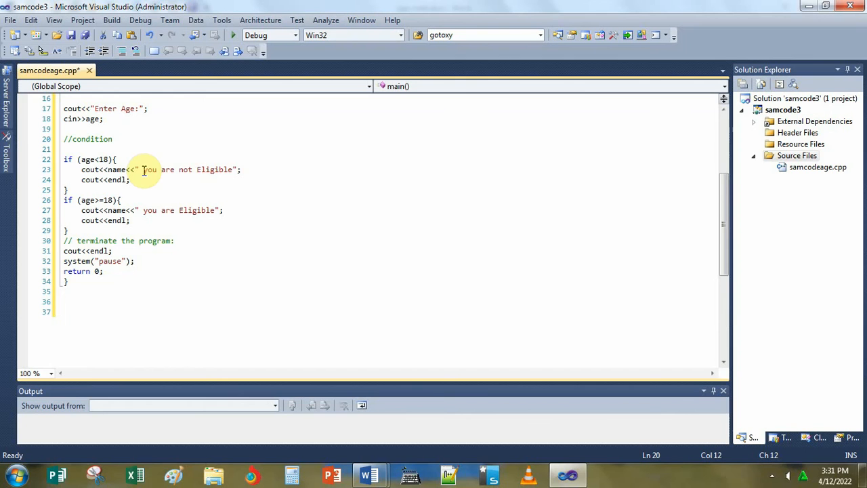
pyautogui.moveTo(181, 187)
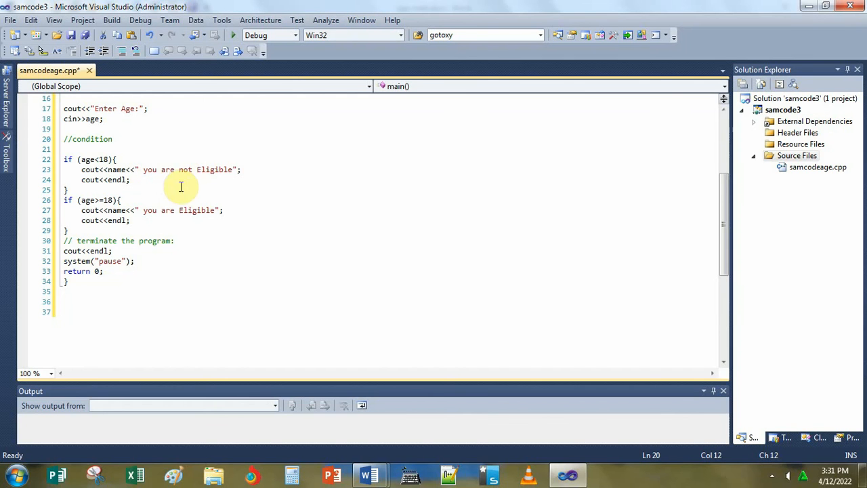
pyautogui.moveTo(172, 184)
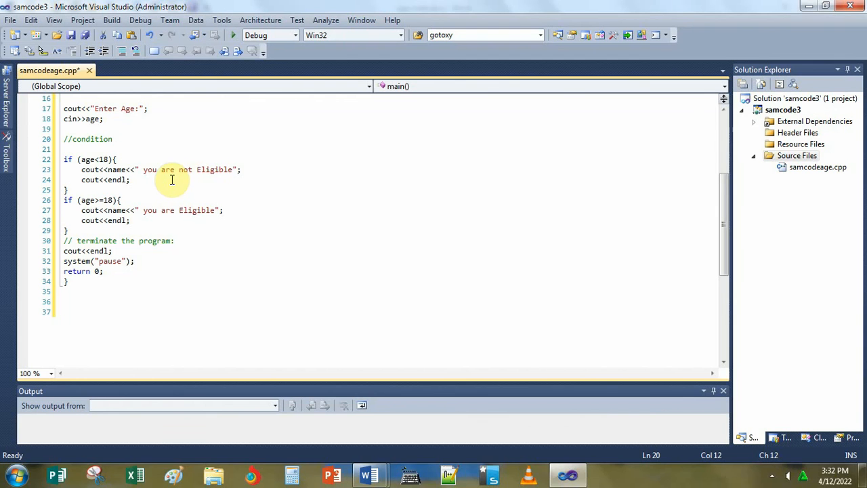
pyautogui.click(113, 138)
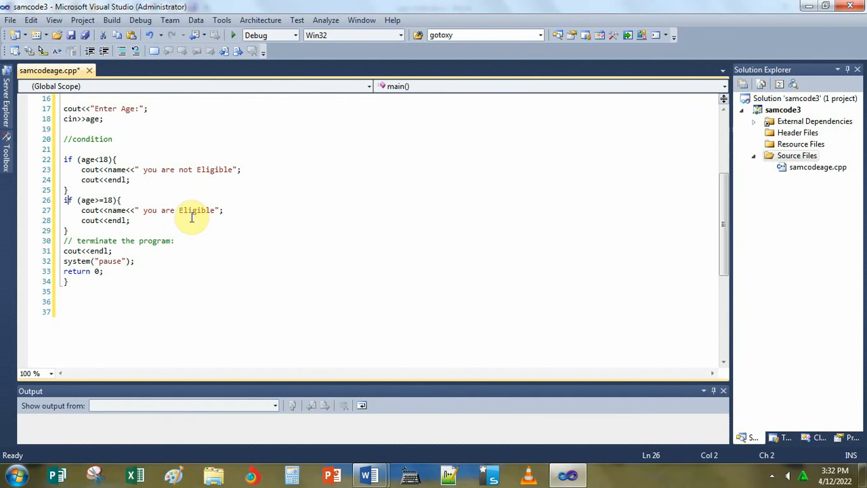
pyautogui.moveTo(142, 228)
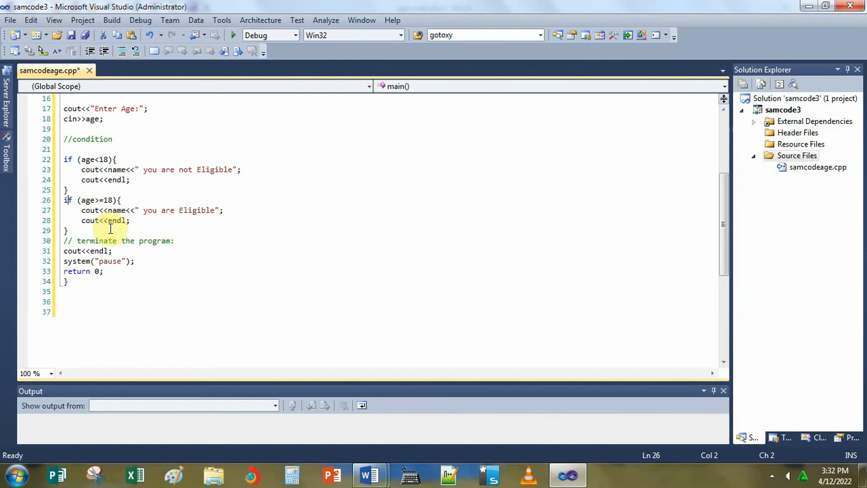
pyautogui.moveTo(198, 249)
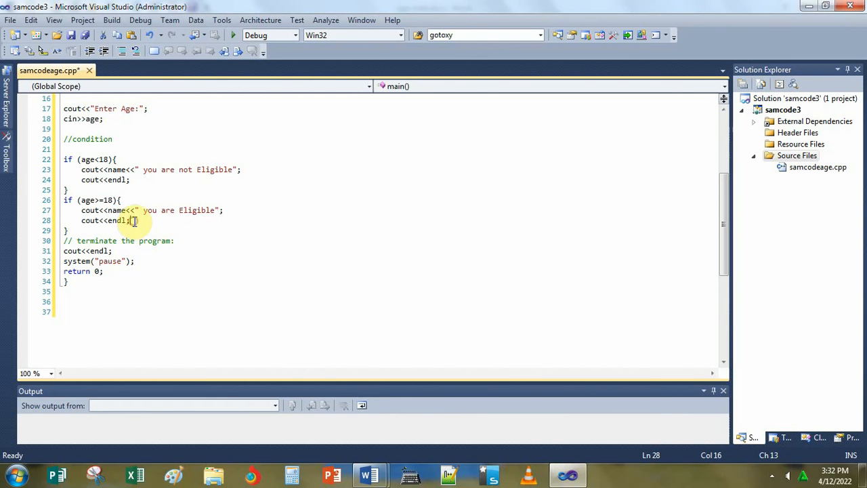
pyautogui.moveTo(185, 255)
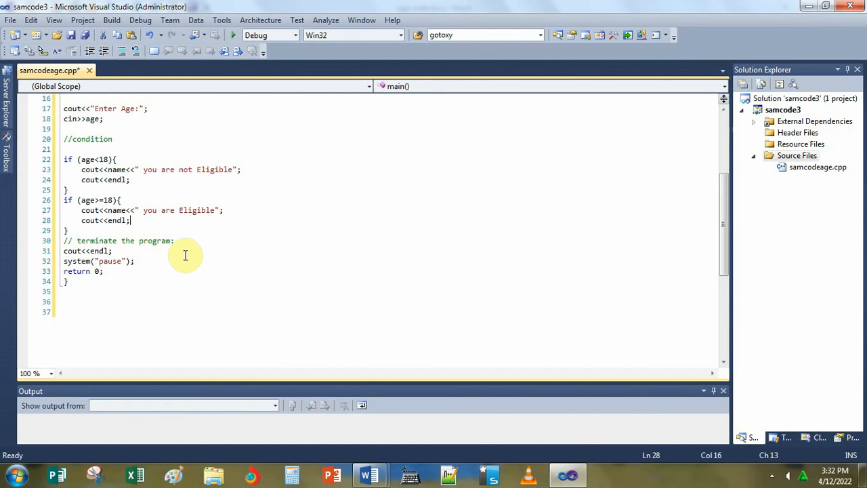
pyautogui.moveTo(187, 265)
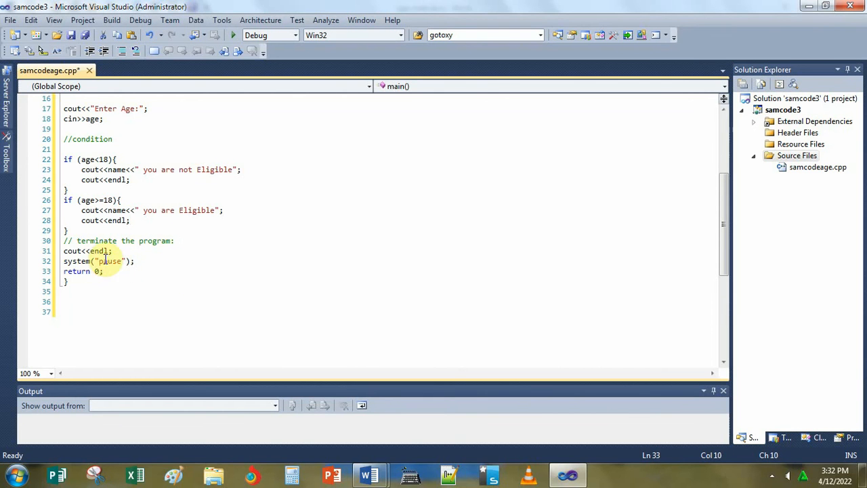
pyautogui.moveTo(192, 276)
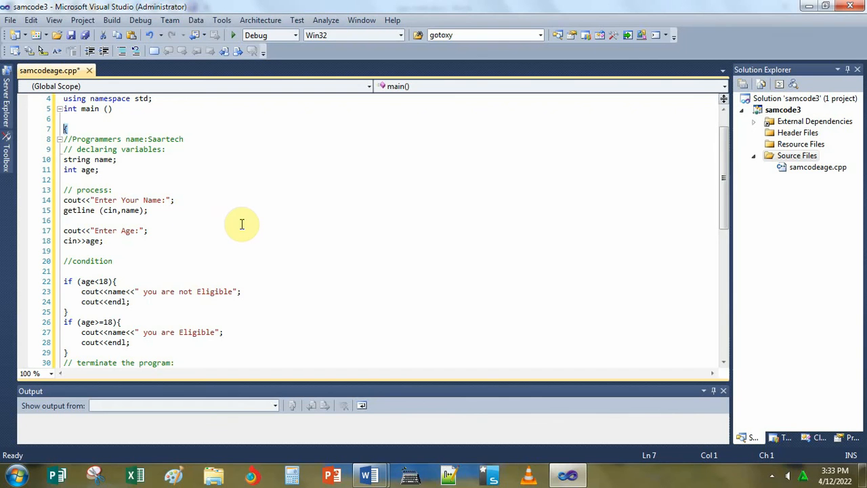
pyautogui.scroll(-3)
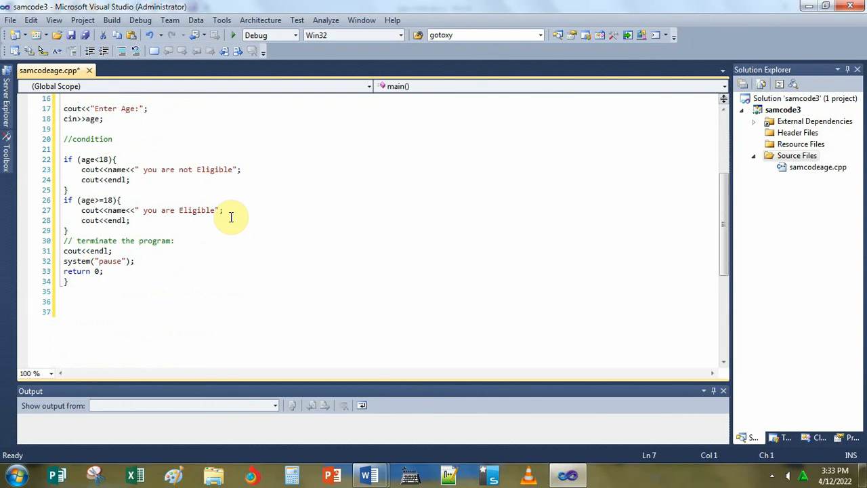
pyautogui.click(65, 281)
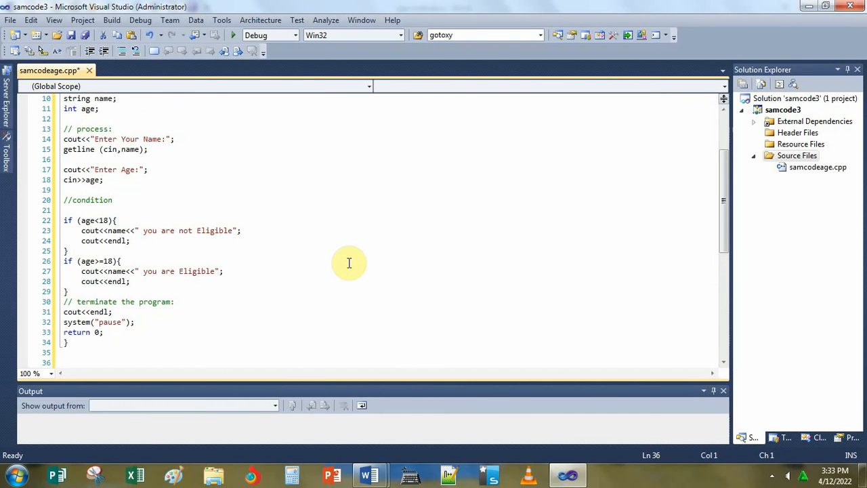
pyautogui.moveTo(233, 35)
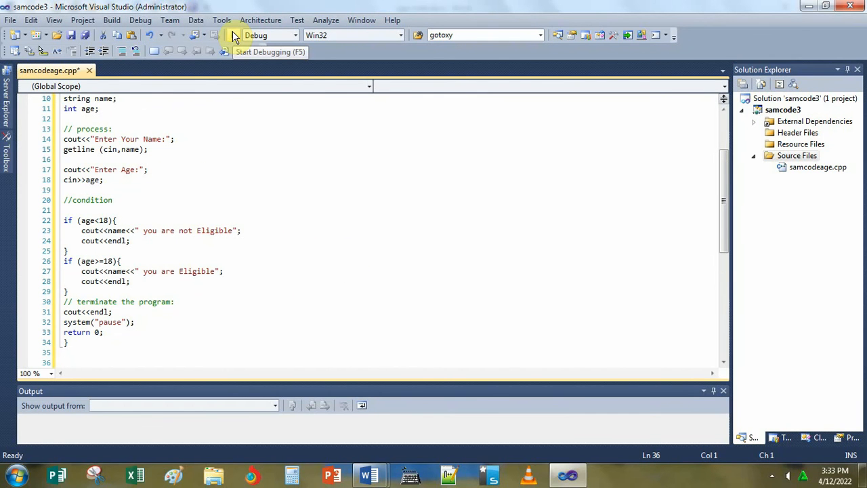
# Step: Build the out-of-date samcode3 project and run it so the console prompts for a name
pyautogui.click(233, 36)
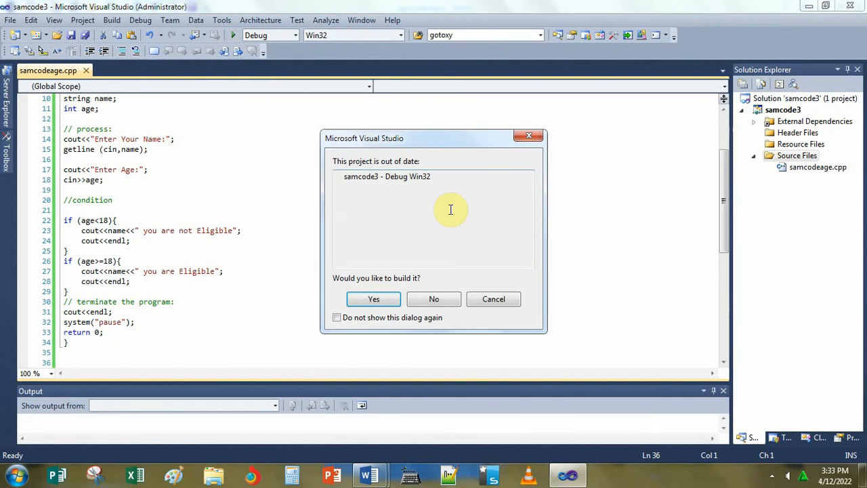
pyautogui.click(374, 299)
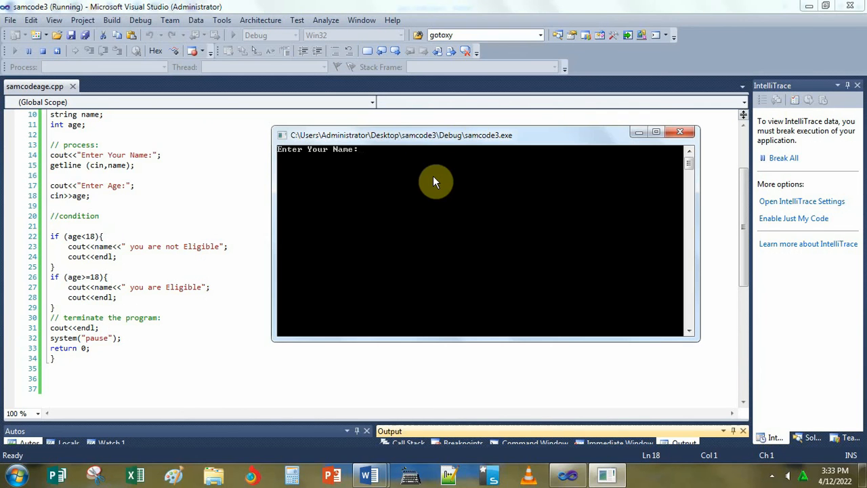
pyautogui.moveTo(428, 191)
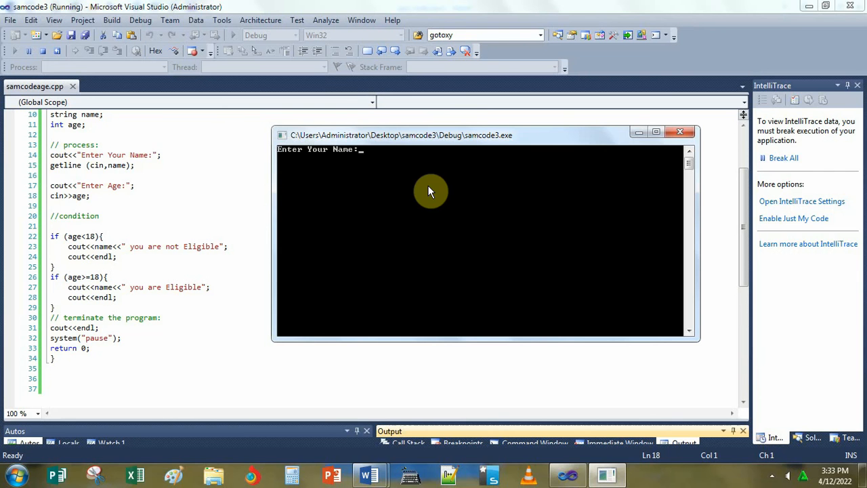
# Step: Answer the console prompts with the name 'SarteJu' and age 19 to get the Eligible result
pyautogui.write('Sarte')
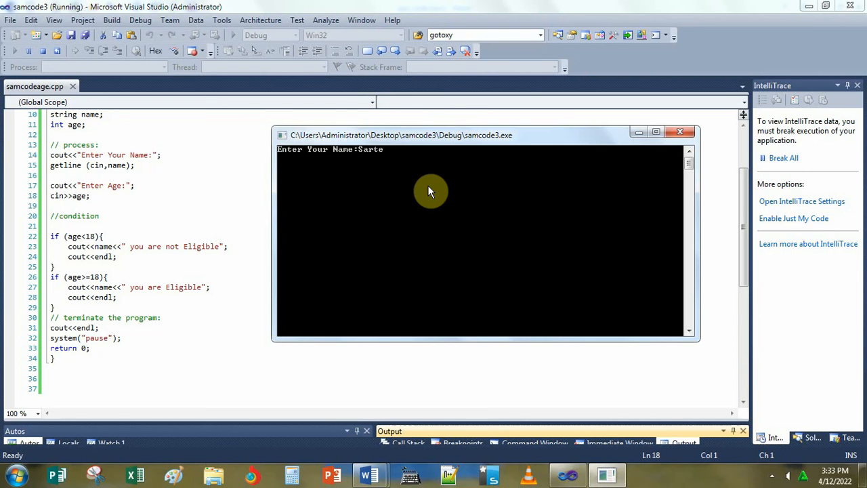
pyautogui.write('Ju')
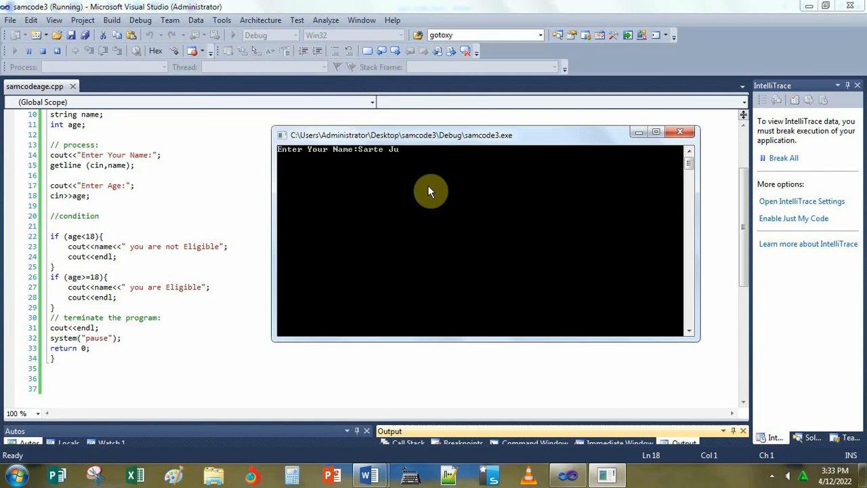
pyautogui.press('enter')
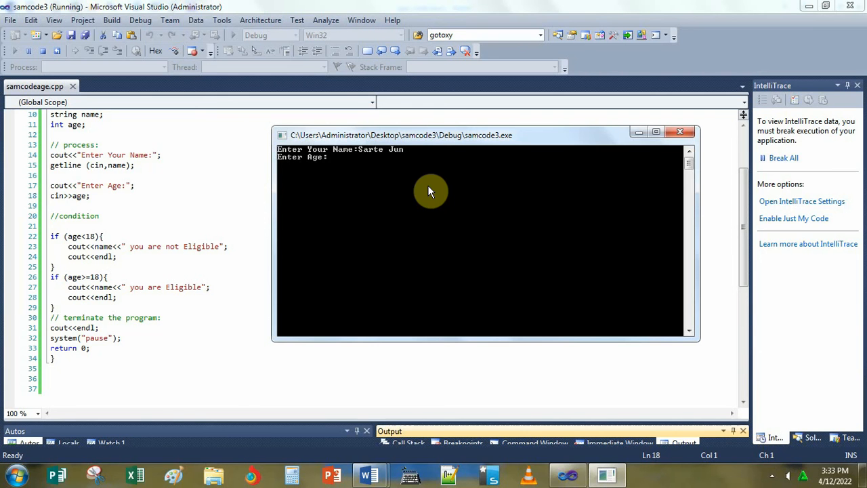
pyautogui.write('19')
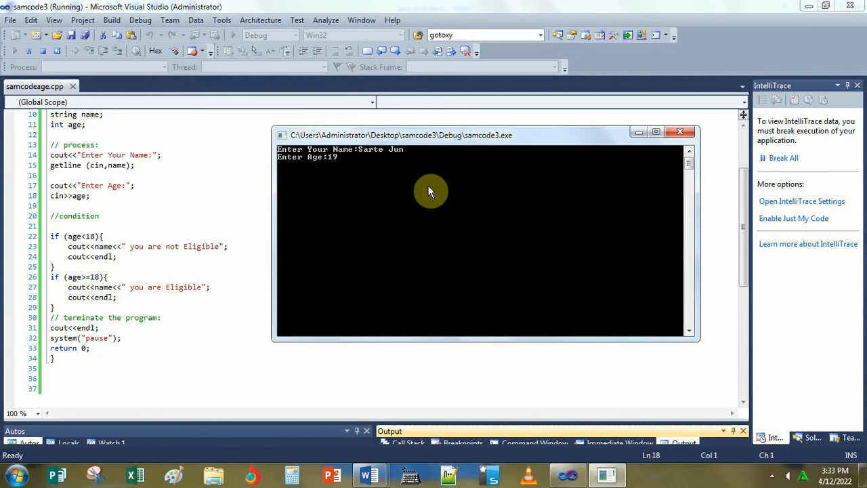
pyautogui.press('enter')
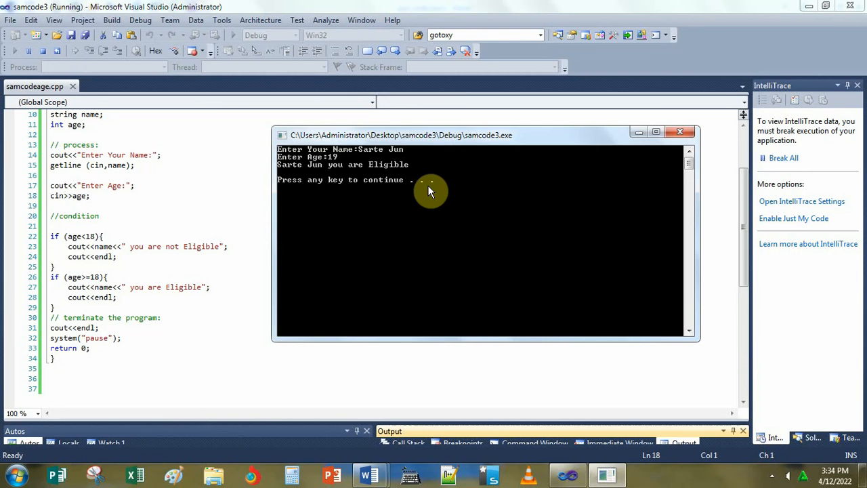
pyautogui.moveTo(396, 208)
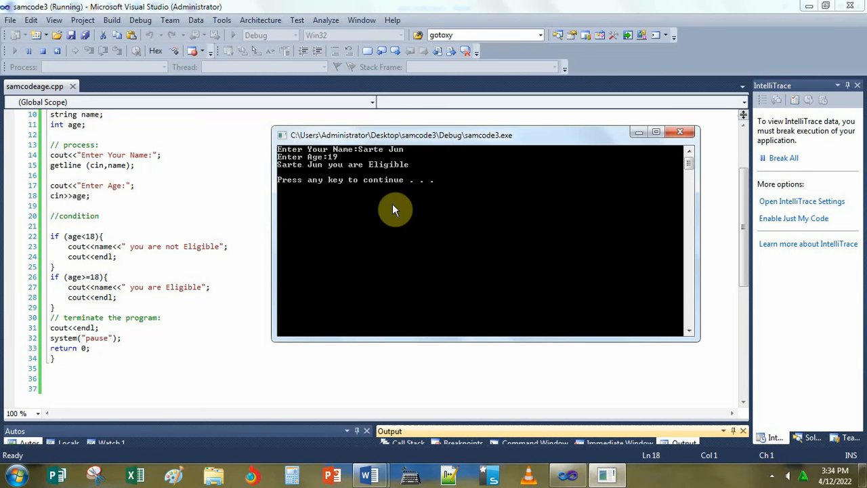
pyautogui.moveTo(390, 223)
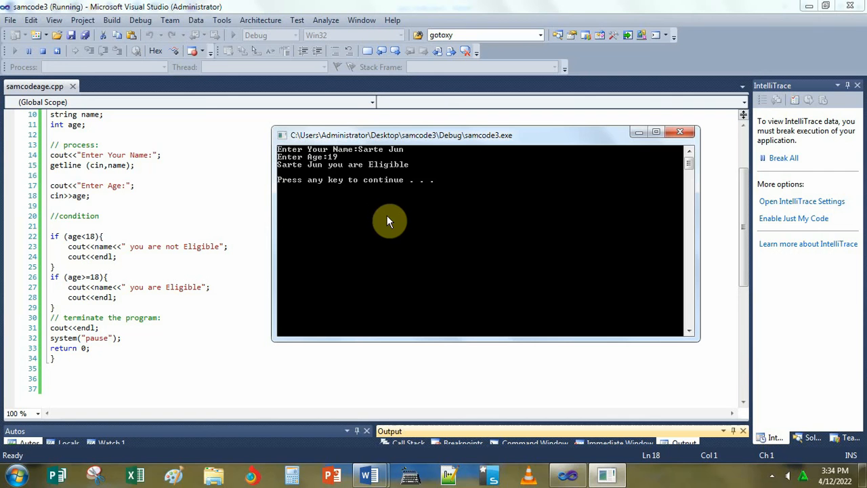
pyautogui.moveTo(386, 225)
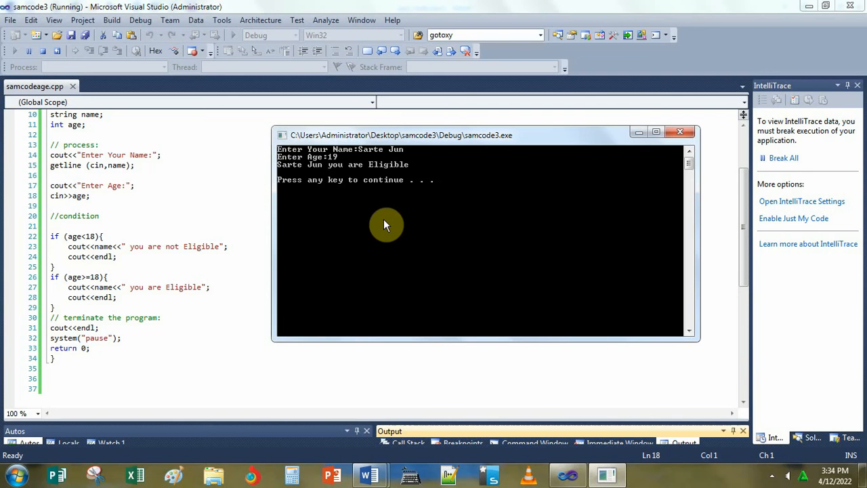